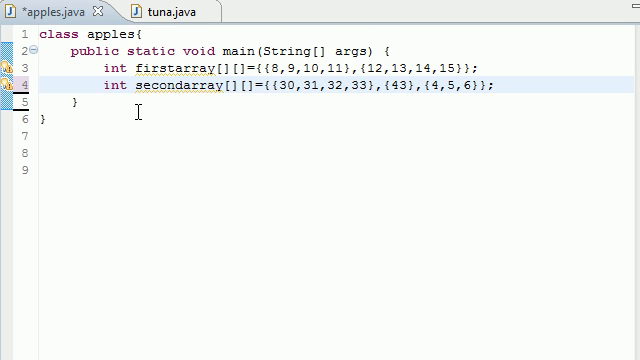
- Below main, declare public static void display(int x[][]) with an opening brace
key(Enter)
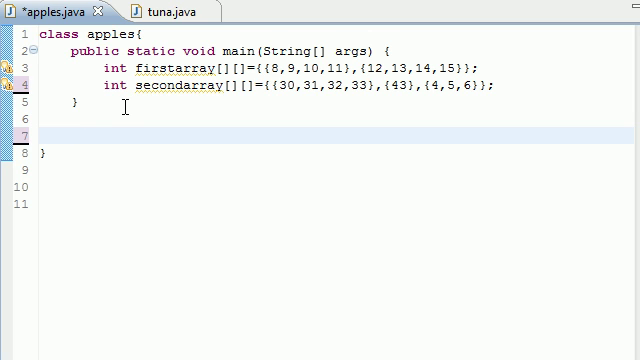
text(public stat)
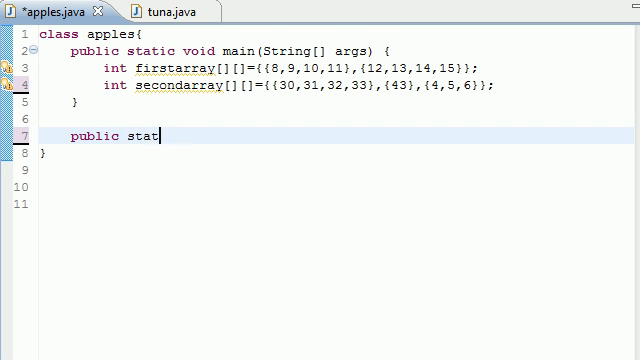
text(ic)
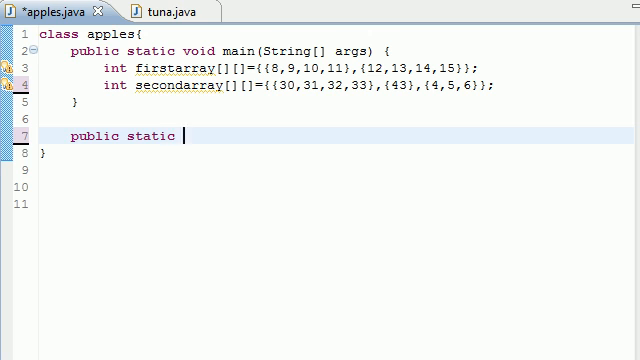
text(void main)
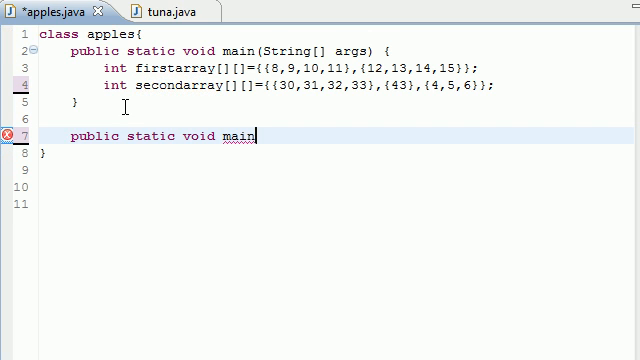
key(BackSpace)
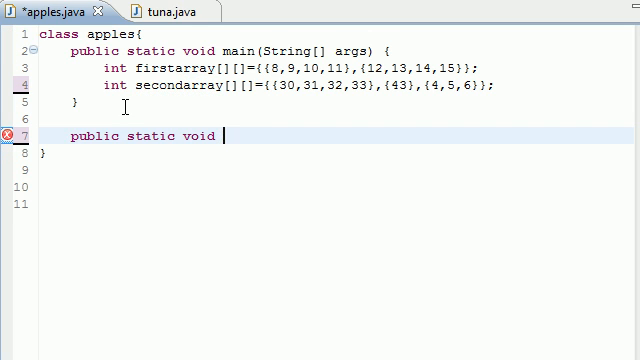
text(display)
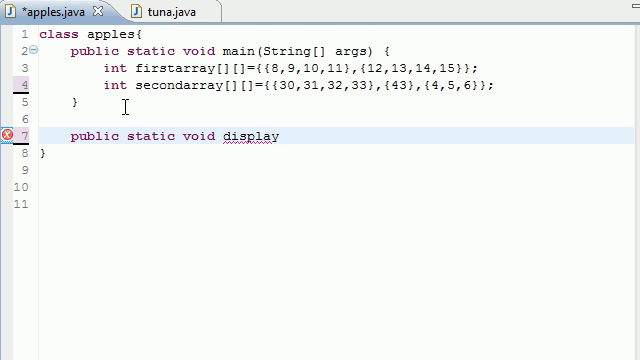
click(283, 136)
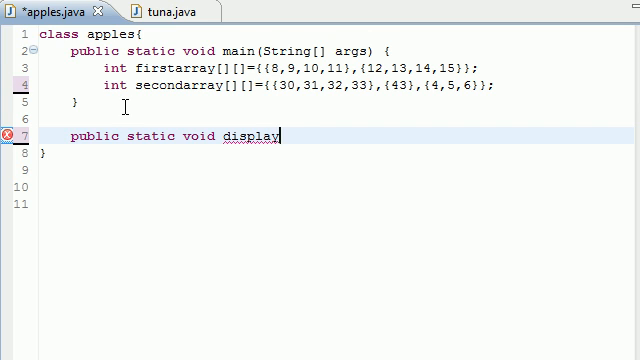
text(())
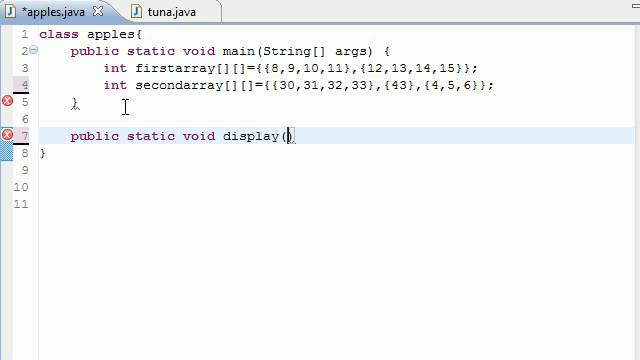
text(int)
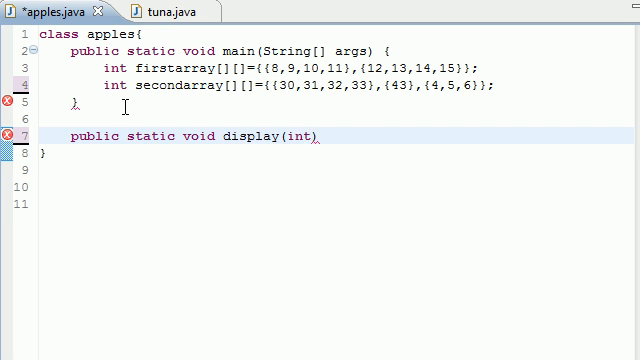
text(x[][])
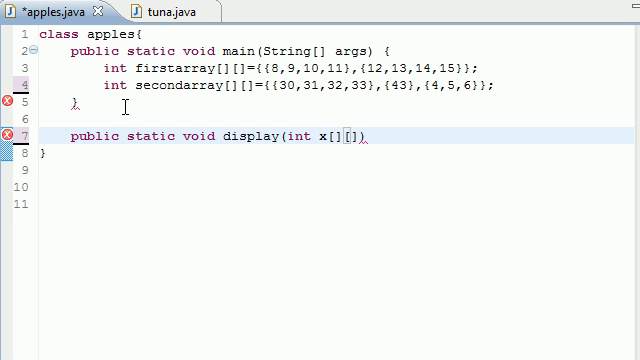
double_click(310, 137)
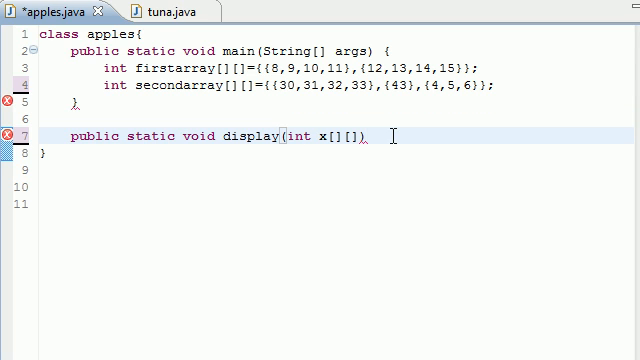
text({)
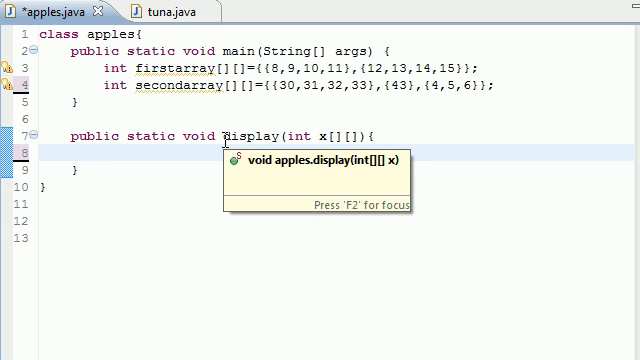
- Inside display, add the loop for(int row=0;row<x.length;row++){}
text(for)
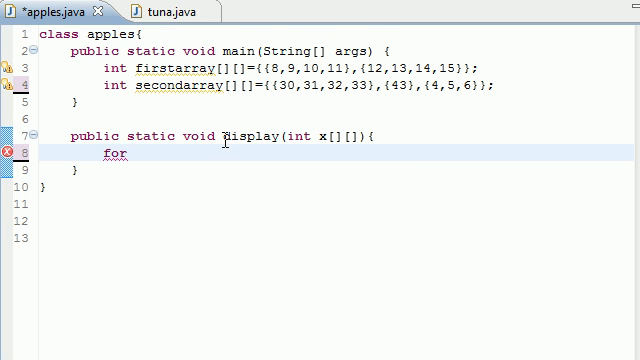
text((int)
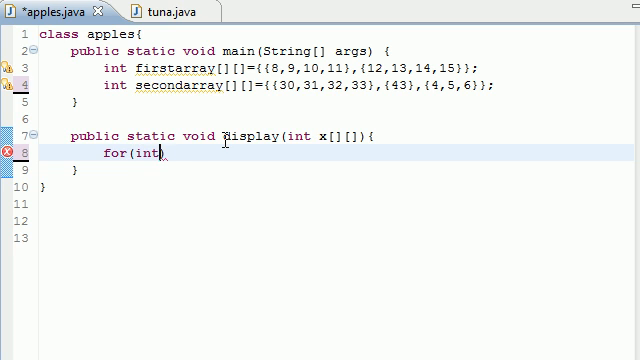
text(row=)
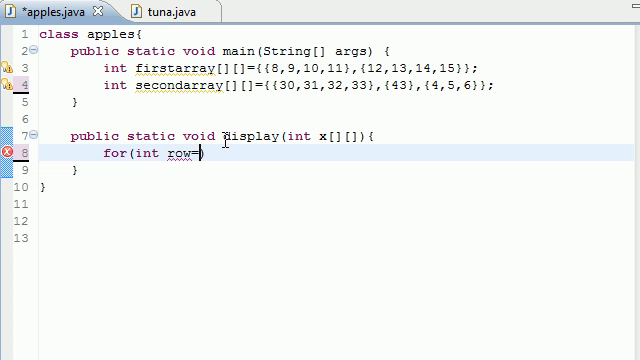
text(0)
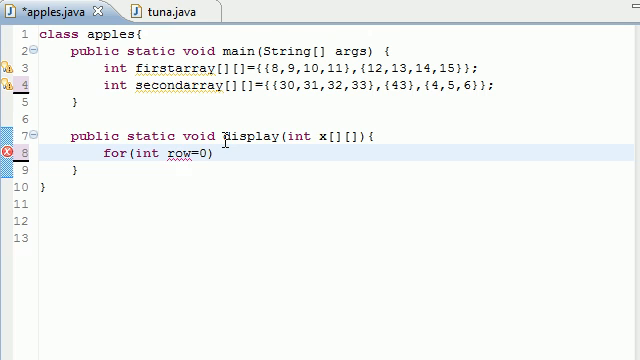
text(;)
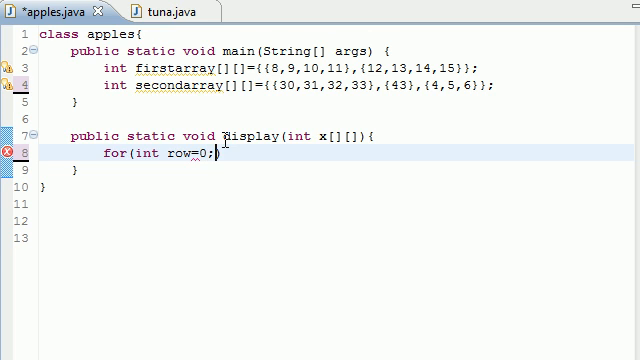
text(row<)
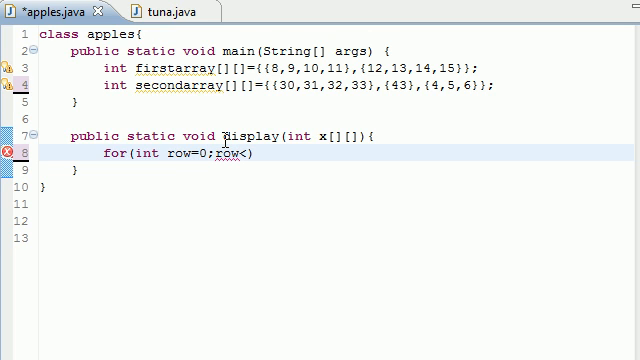
text(x.length)
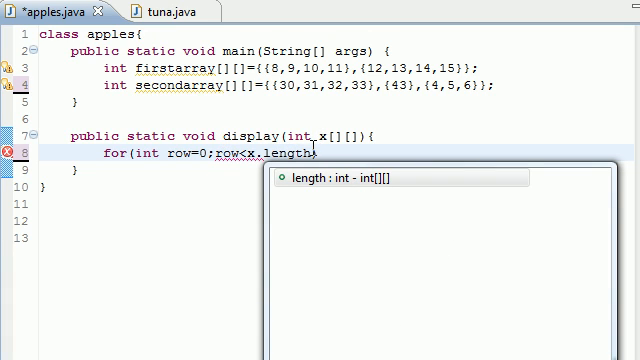
key(Escape)
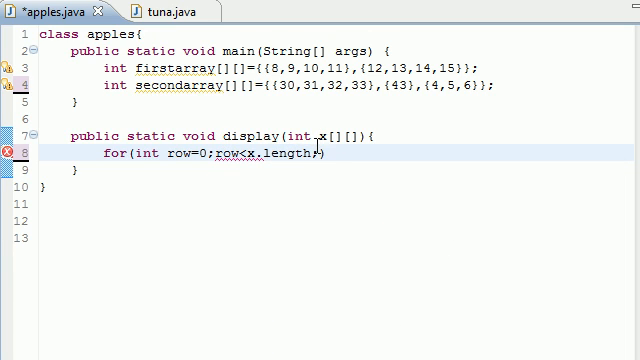
text(row++){})
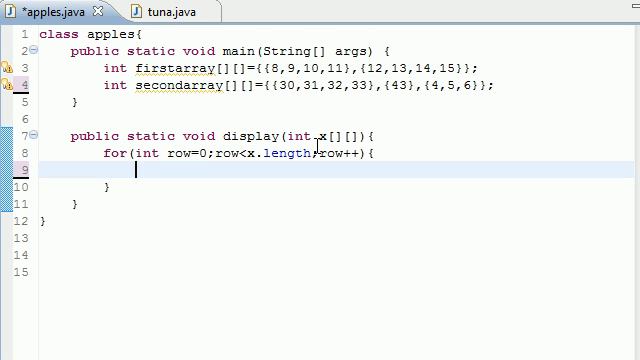
- Inside the row loop, start a nested for loop initializing int column=0
text(for())
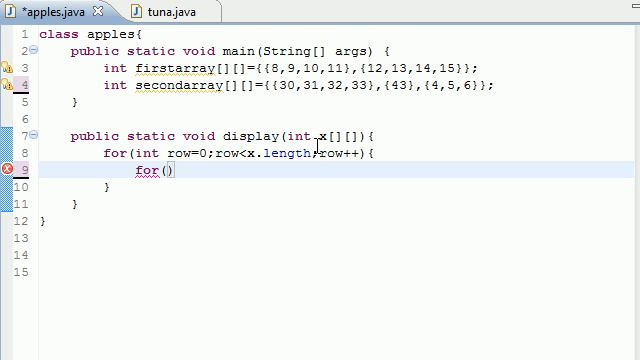
text(int c)
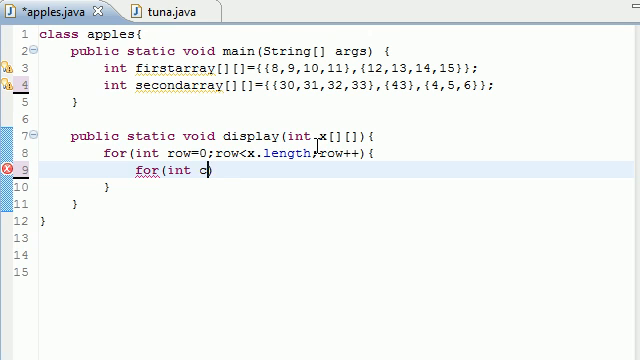
text(olumn)
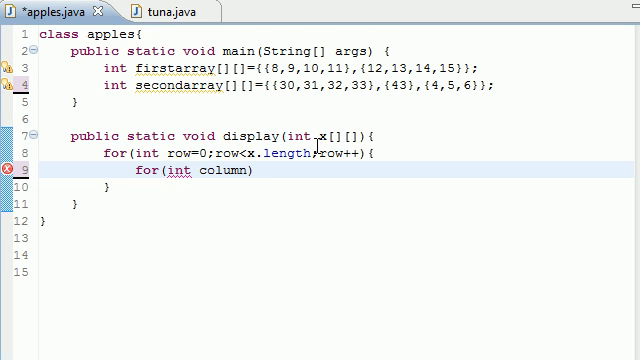
text(=0)
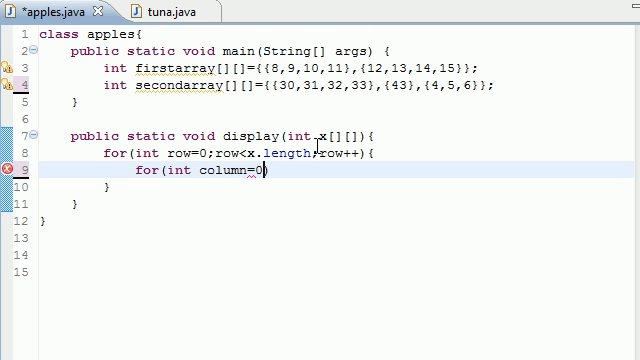
text(;)
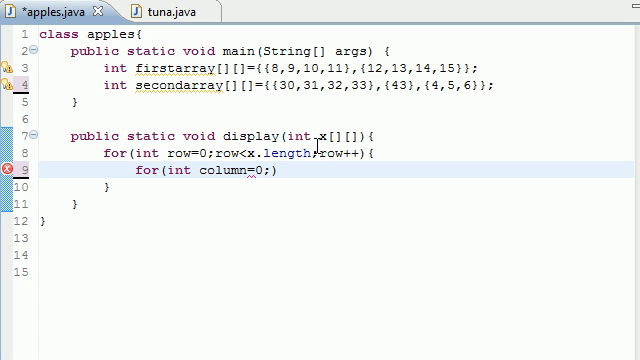
- Complete the nested loop with column<x[row].length, column++ and an opening brace
text(c)
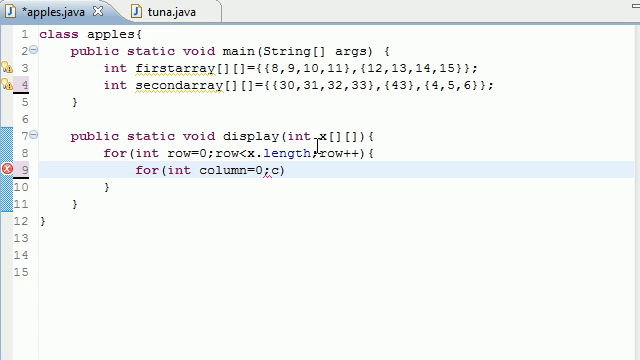
text(olumn)
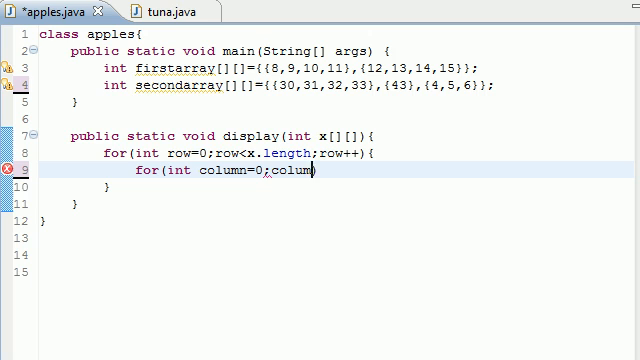
text(<x)
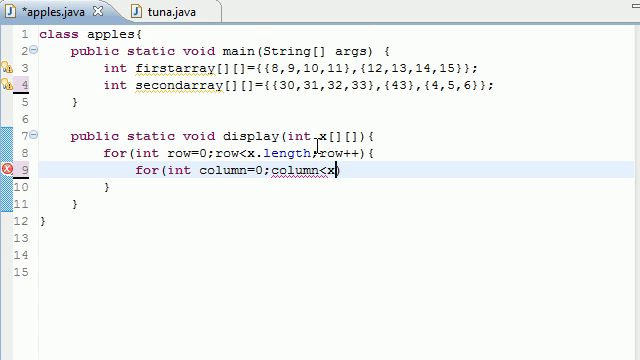
text([row])
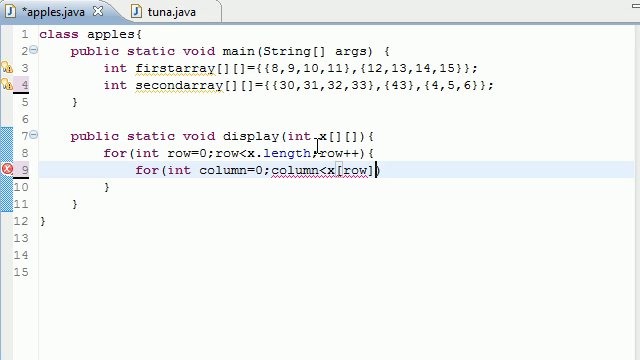
text(.l)
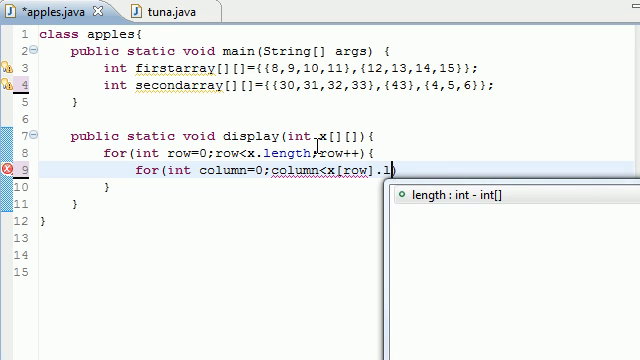
text(ength))
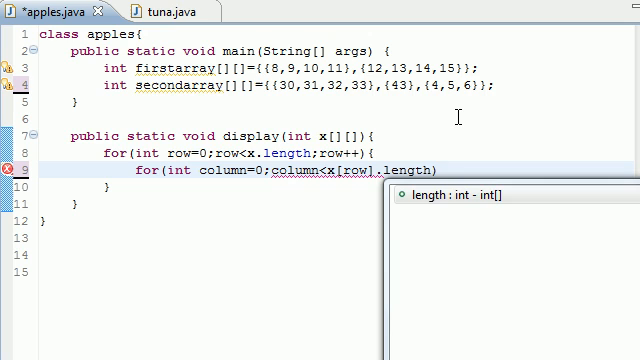
text(;)
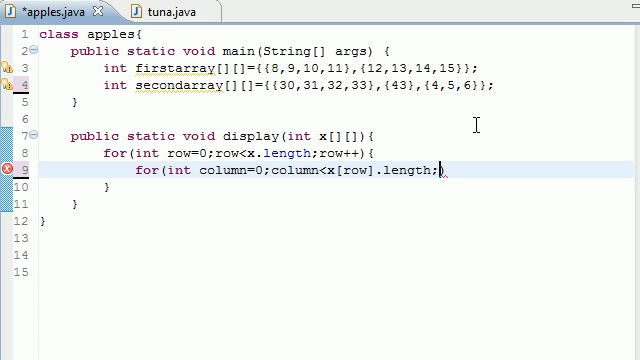
text(cou)
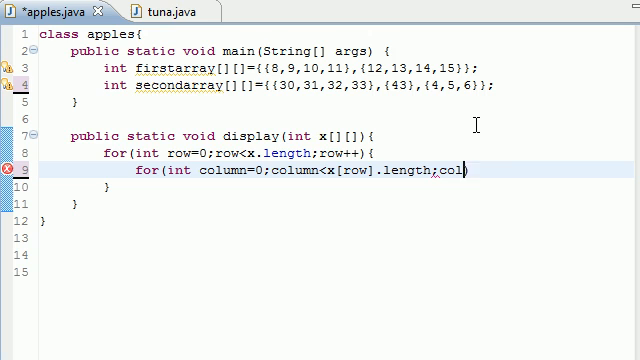
text(umn++))
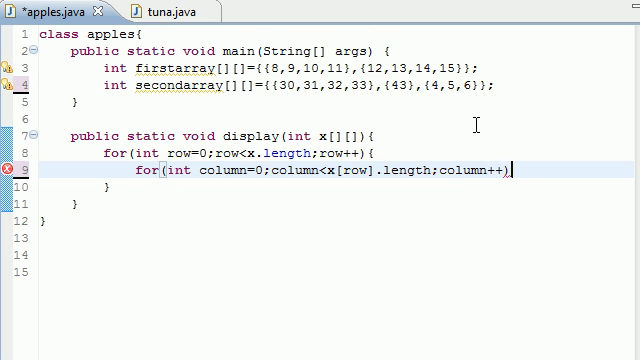
text({)
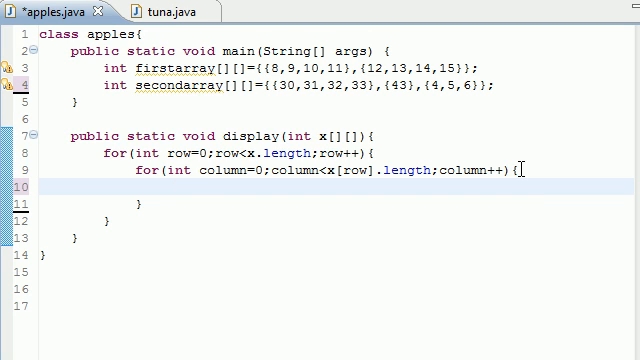
- Inside the column loop, print x[row][column] followed by a "\t" tab
text(Syst)
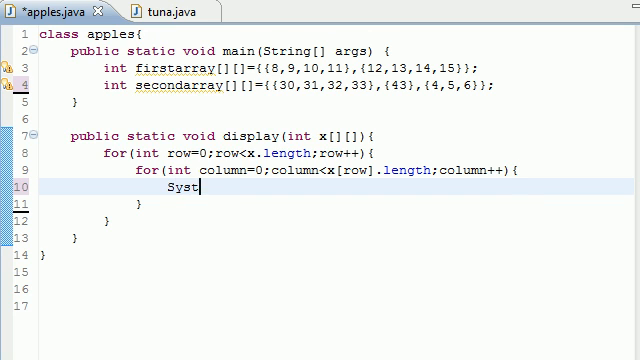
text(em.out.print(b))
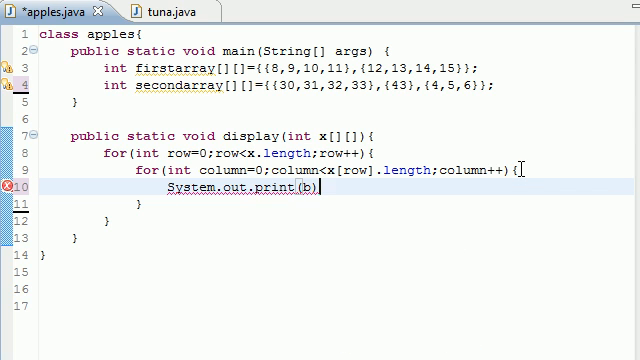
key(BackSpace)
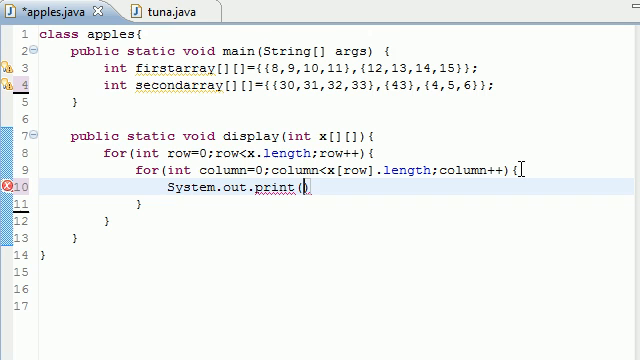
text(x)
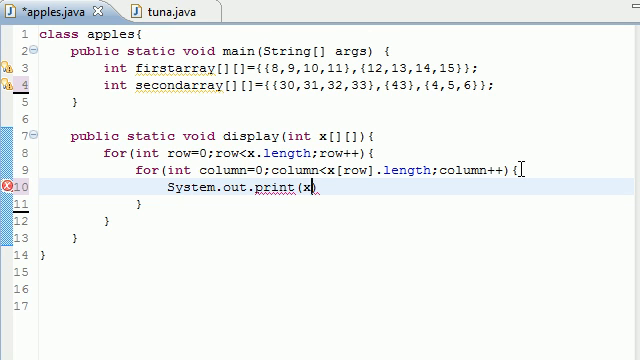
text([row])
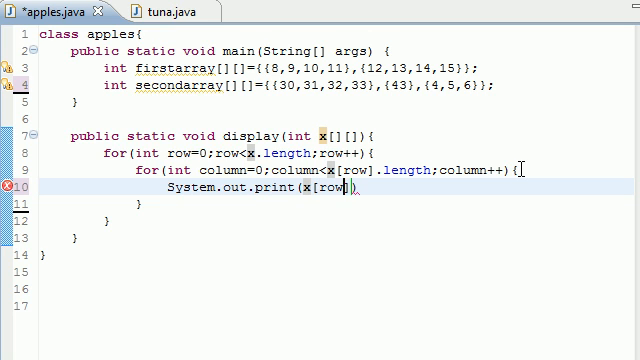
text([column)
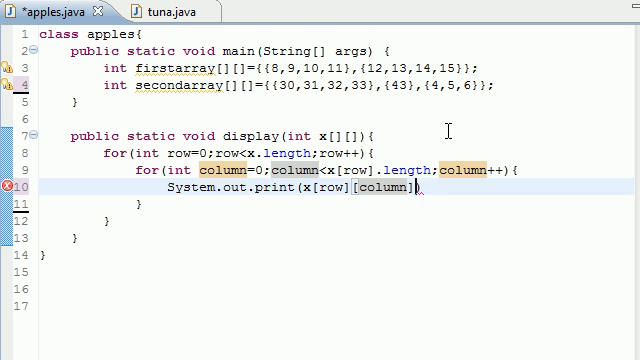
text(+"")
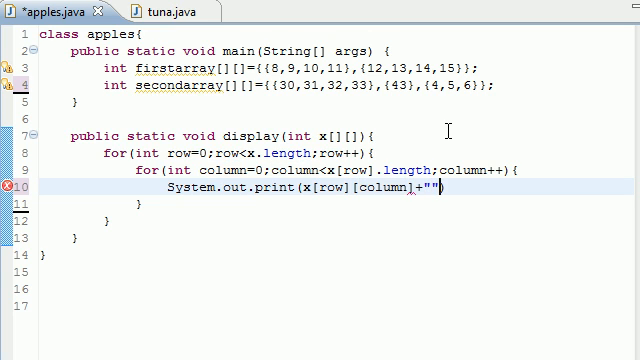
text(\t)
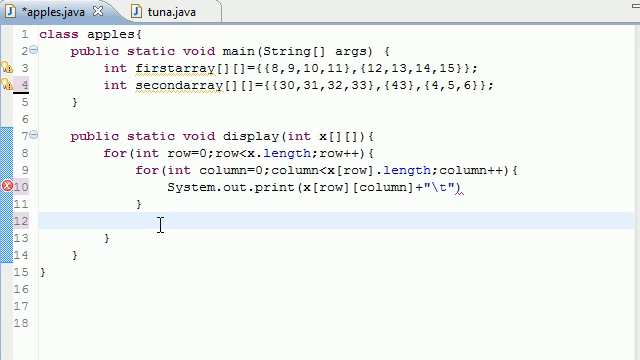
- After the column loop, add System.out.println() to break each row
text(s)
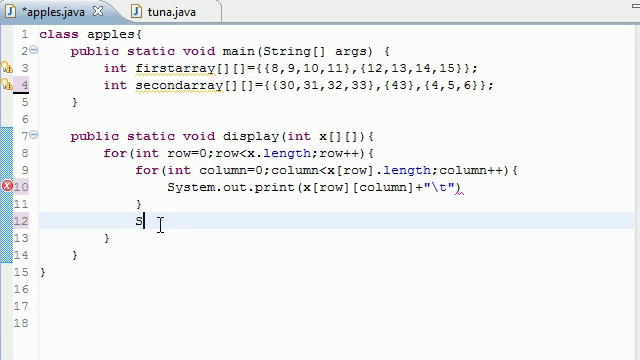
text(ystem.out)
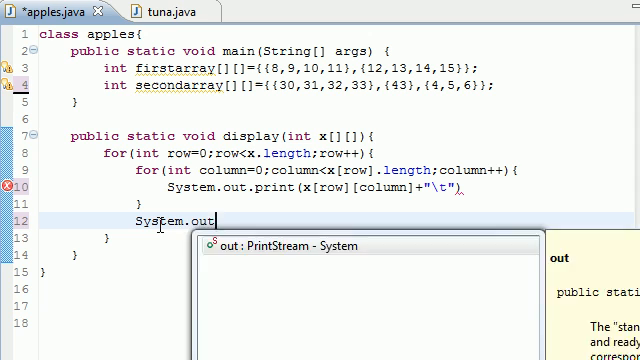
text(println();)
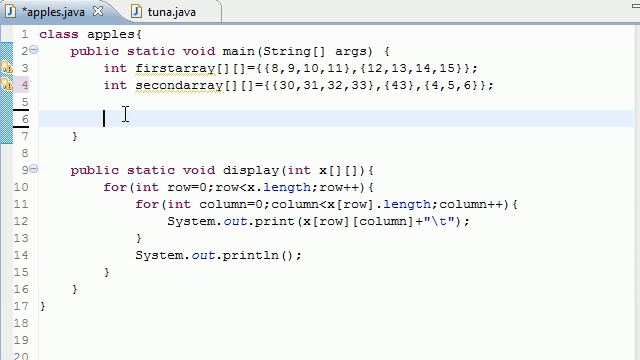
- In main, print "This is the firts ar..." and call display(firstarray)
text(Syste)
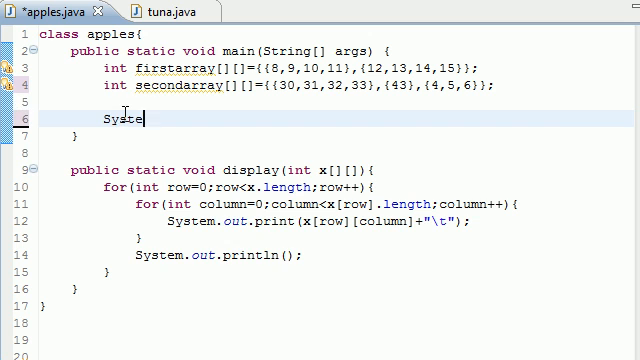
text(m.out.println();)
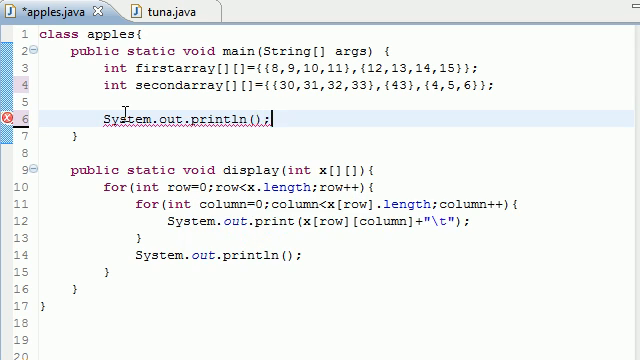
text(")
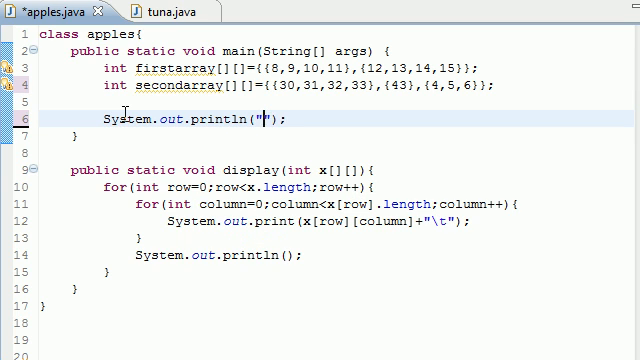
text(This is the firts array)
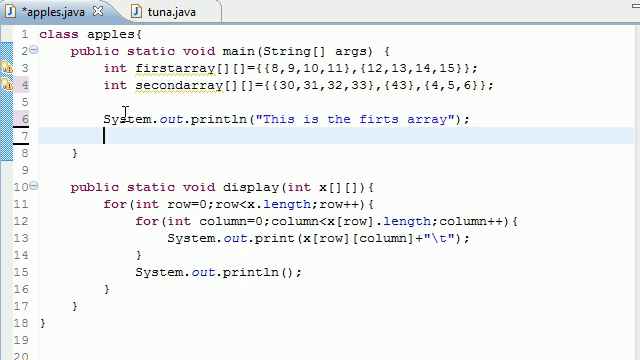
text(displ)
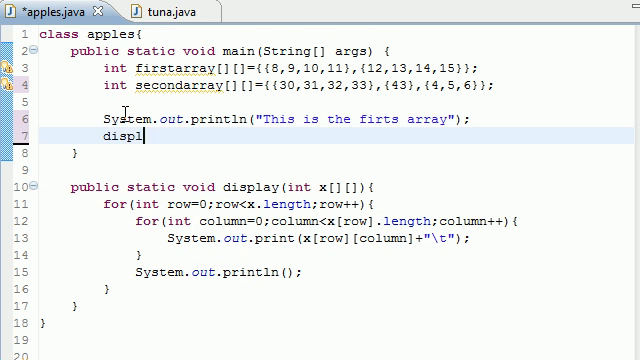
text(ay())
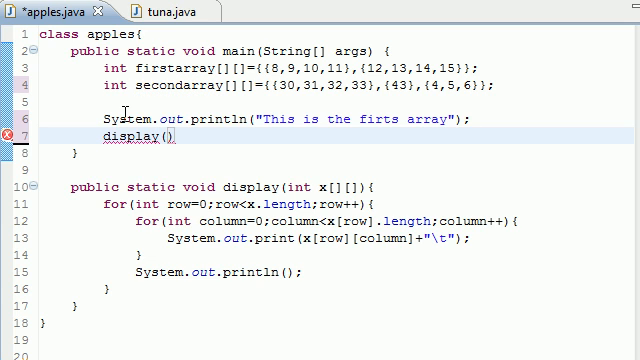
text(first)
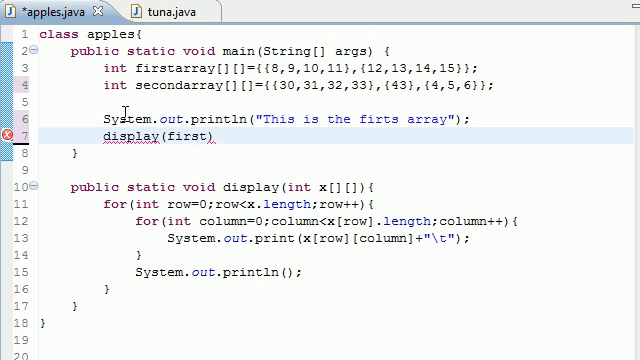
text(array)
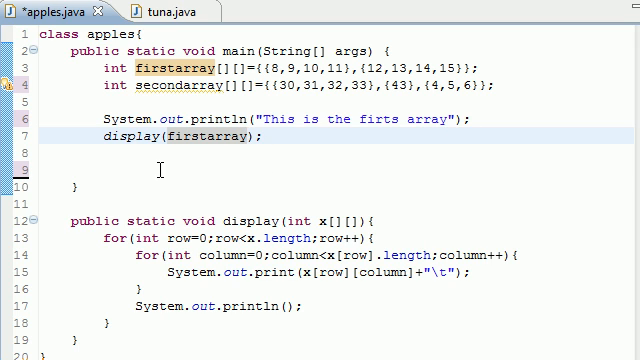
- Print "This is the second ar..." and call display on secondarray
text(Syste)
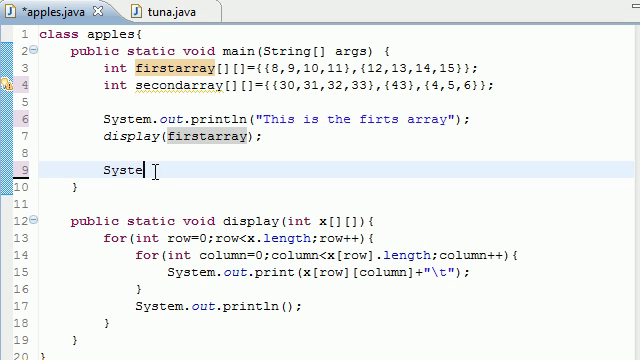
text(m.out.)
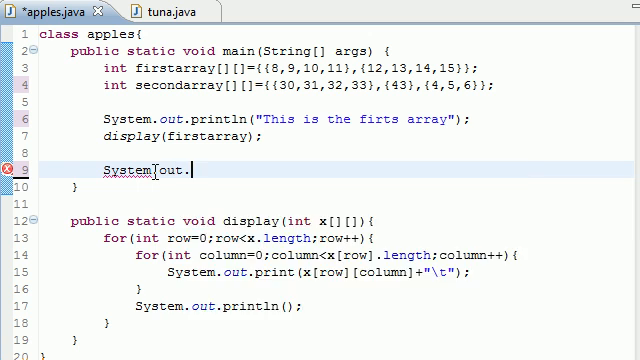
text(println())
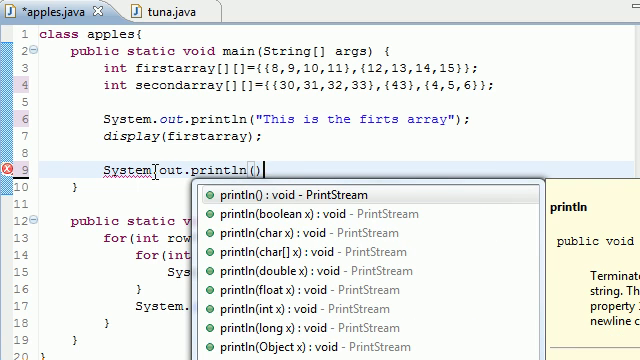
text("T")
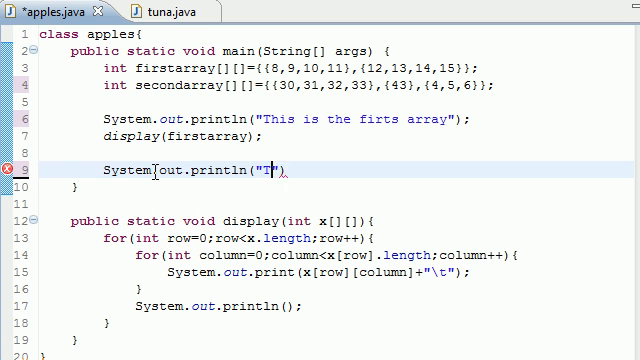
text(his is the second array)
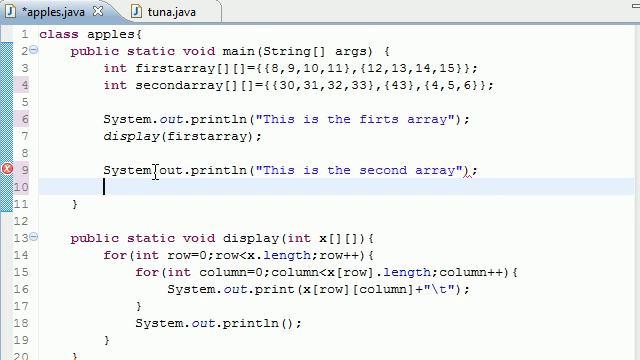
text(di)
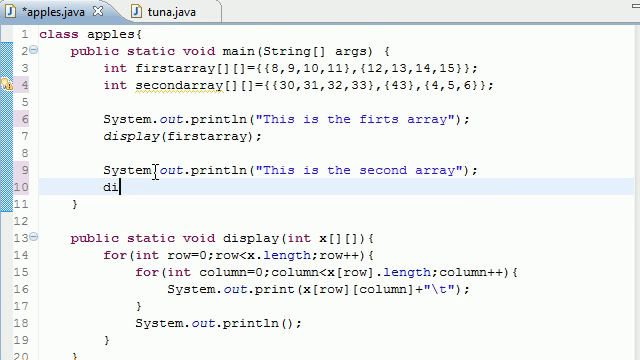
text(splat)
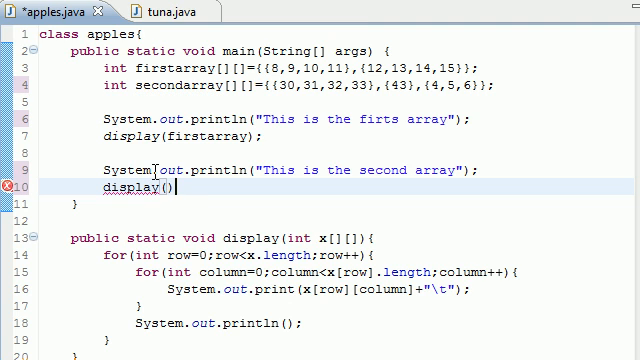
text(secondarray)
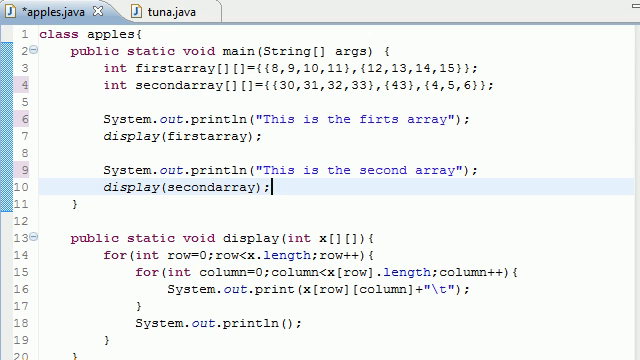
key(ctrl+s)
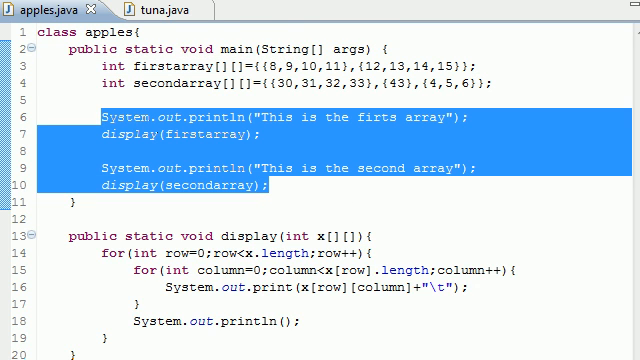
scroll(down, 3)
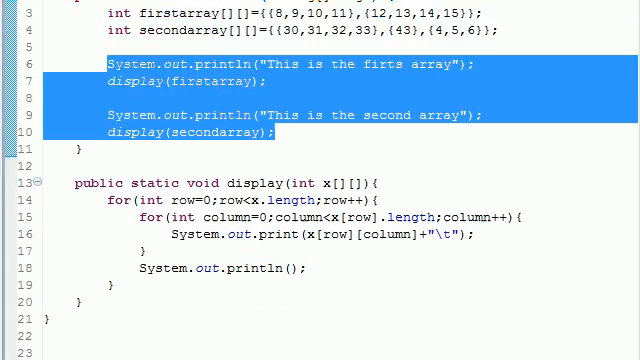
scroll(down, 3)
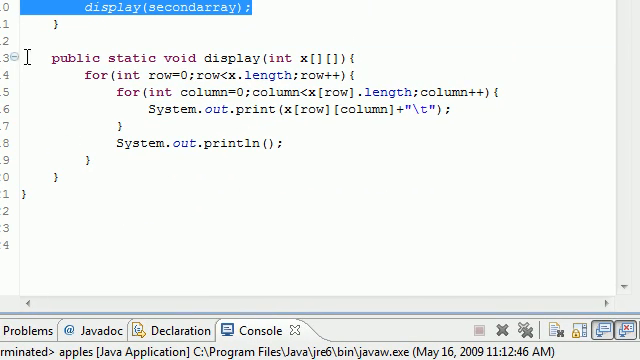
click(268, 57)
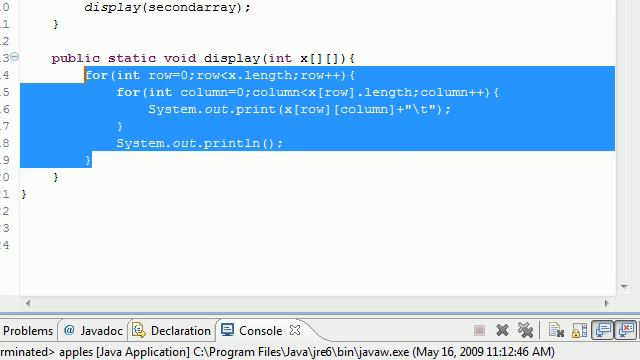
click(114, 92)
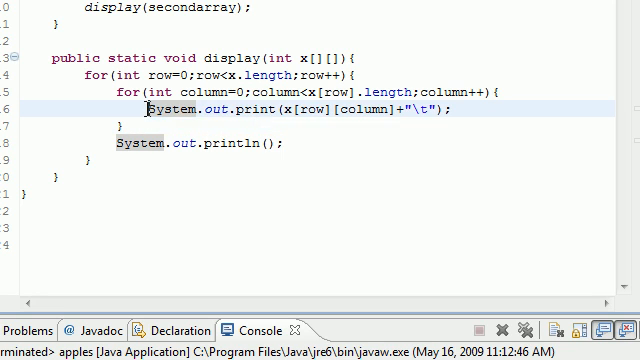
drag(148, 109, 465, 109)
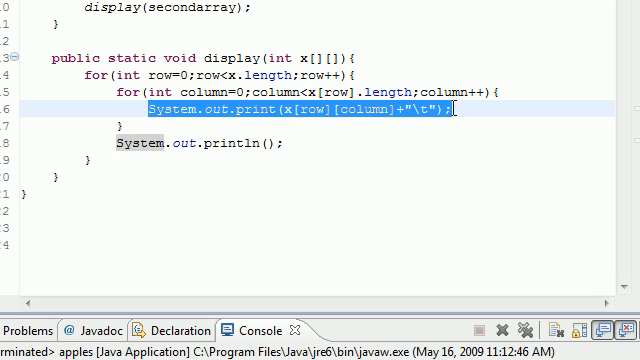